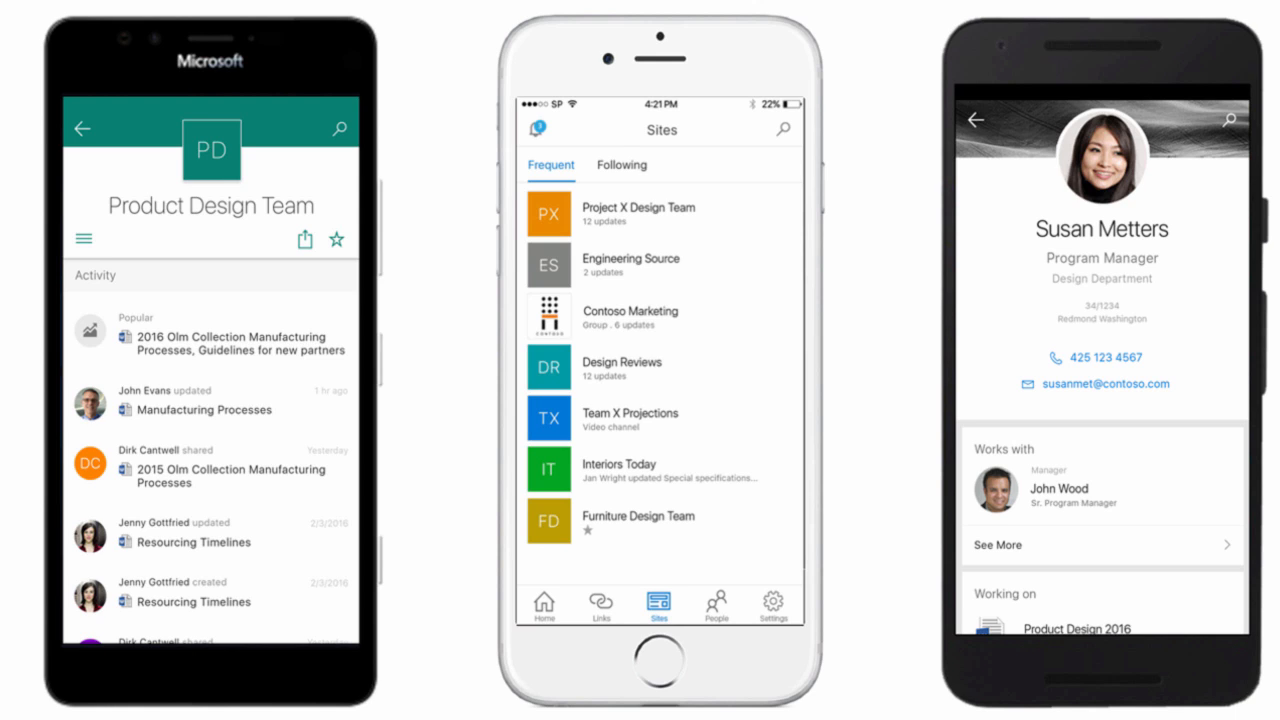
Go from the VisualSP Team Site to SharePoint's Sites page through the app launcher
{"action": "left_click", "coordinate": [640, 604]}
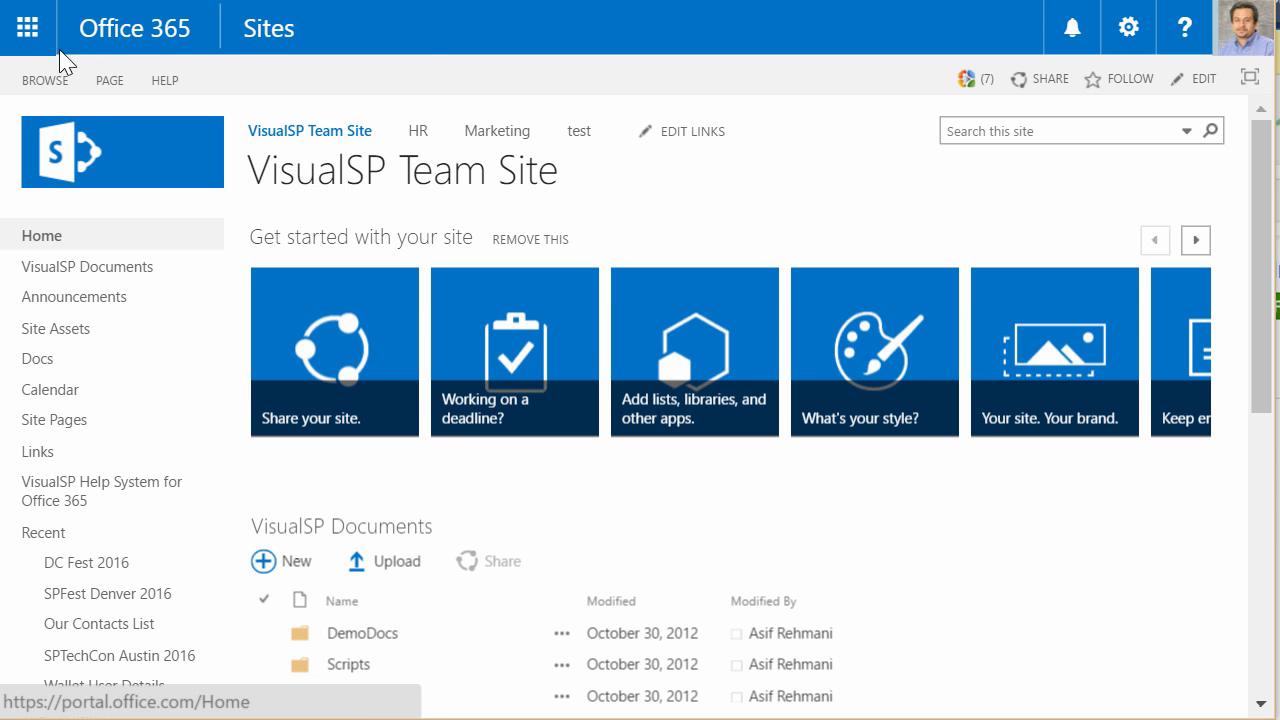
{"action": "left_click", "coordinate": [24, 27]}
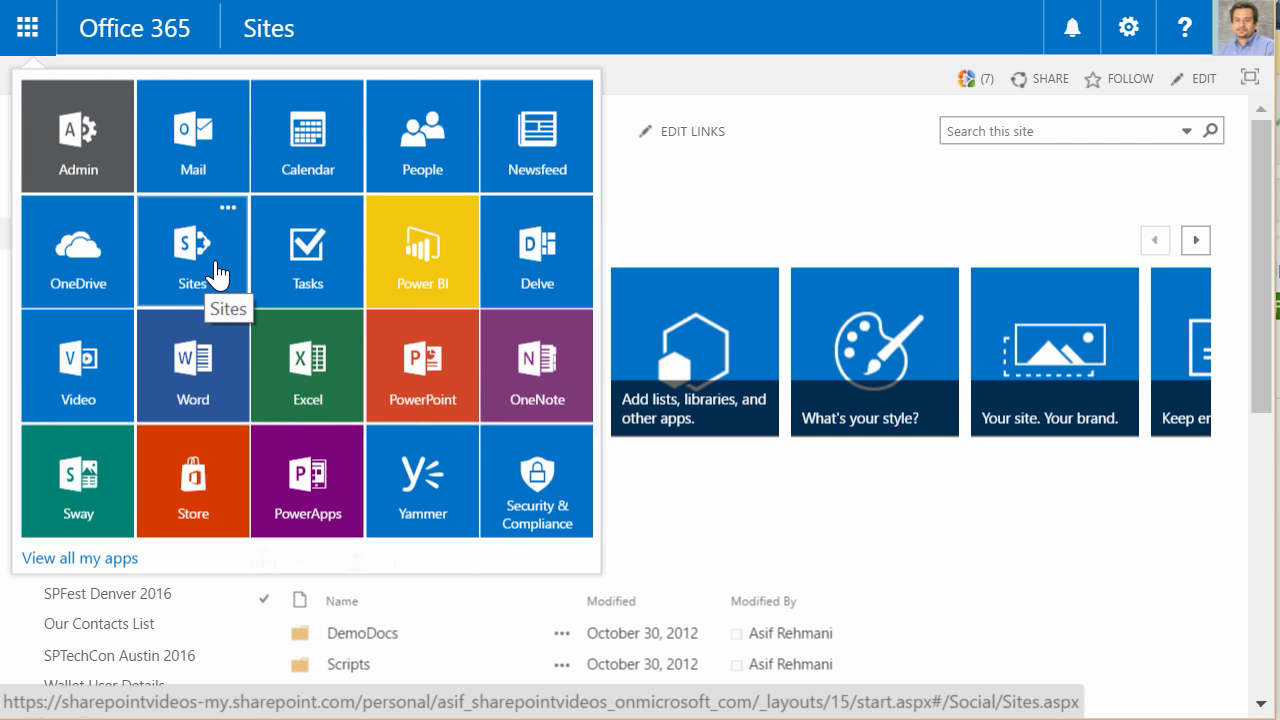
{"action": "left_click", "coordinate": [192, 250]}
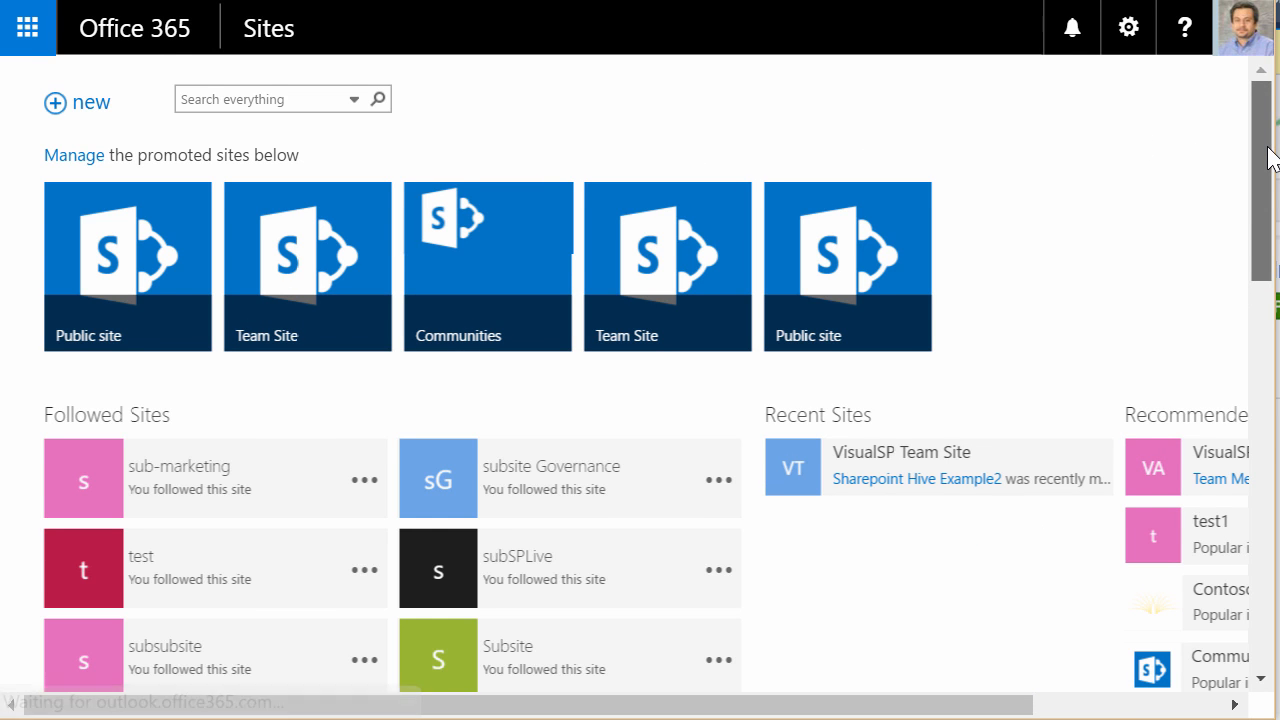
Scroll through the promoted, followed and recent sites, then reopen the Office 365 app launcher
{"action": "scroll", "scroll_direction": "down", "scroll_amount": 3}
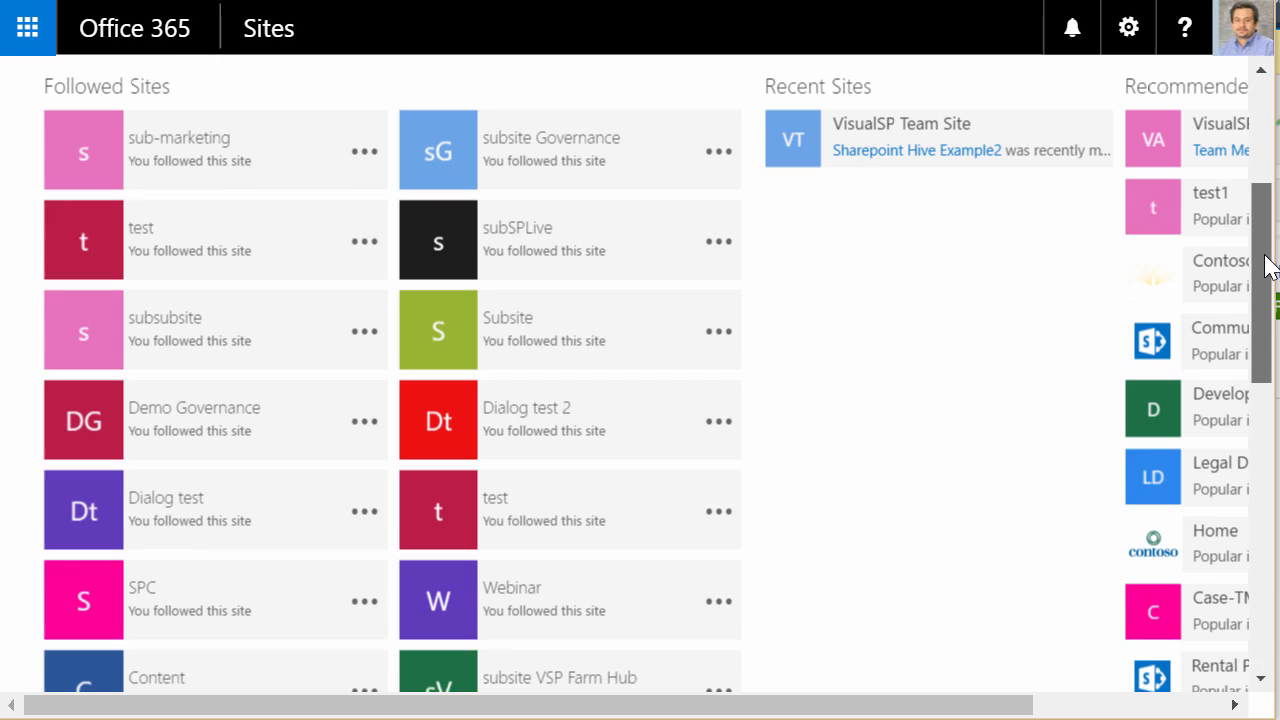
{"action": "scroll", "scroll_direction": "down", "scroll_amount": 3}
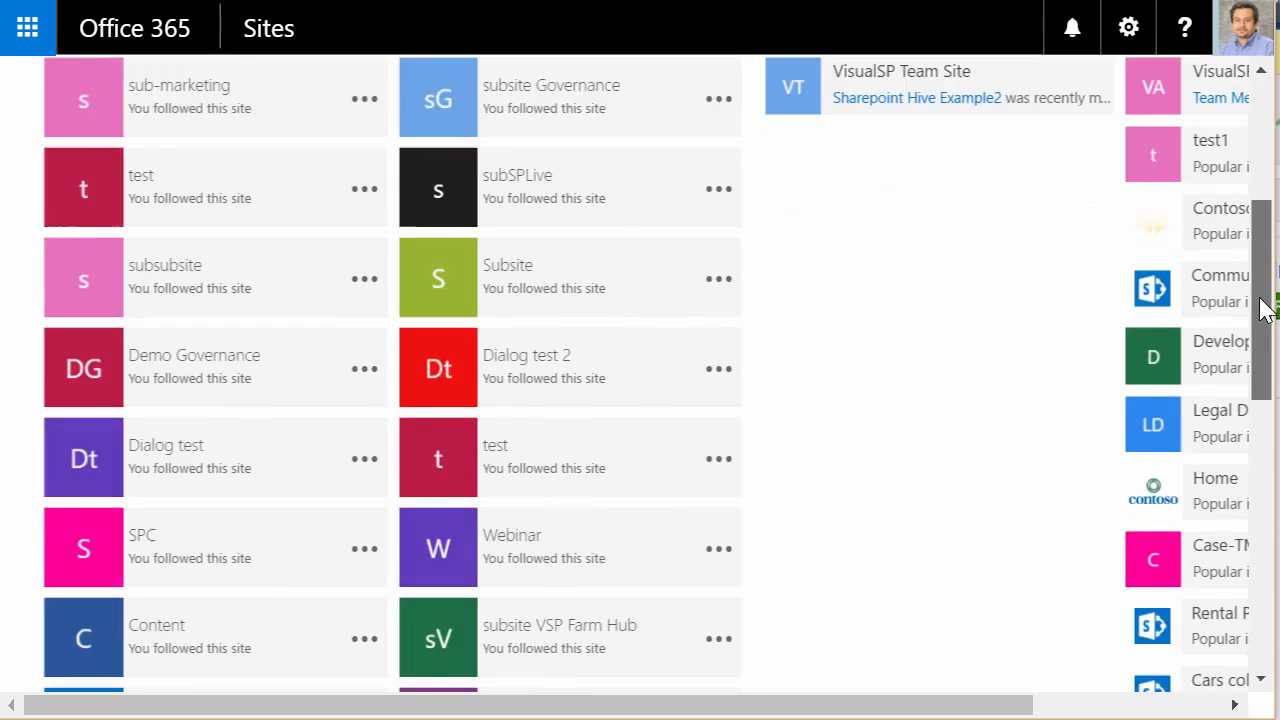
{"action": "scroll", "scroll_direction": "down", "scroll_amount": 3}
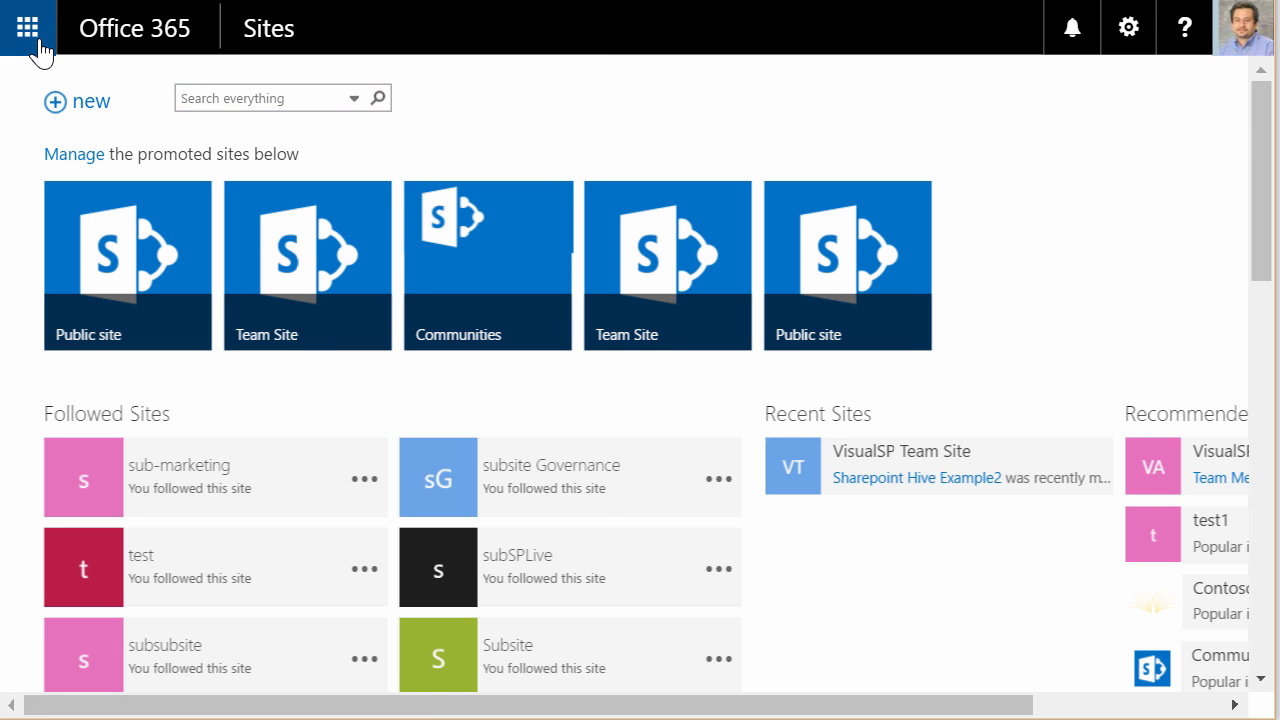
{"action": "left_click", "coordinate": [27, 27]}
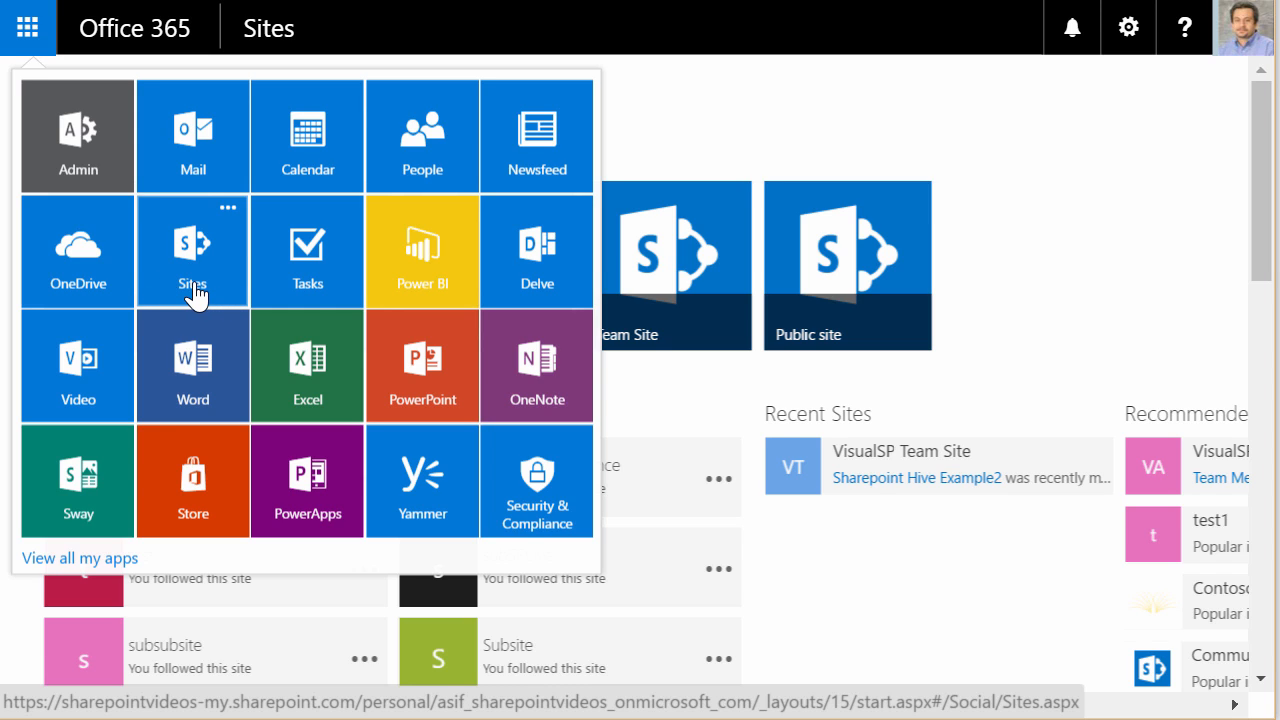
{"action": "mouse_move", "coordinate": [193, 295]}
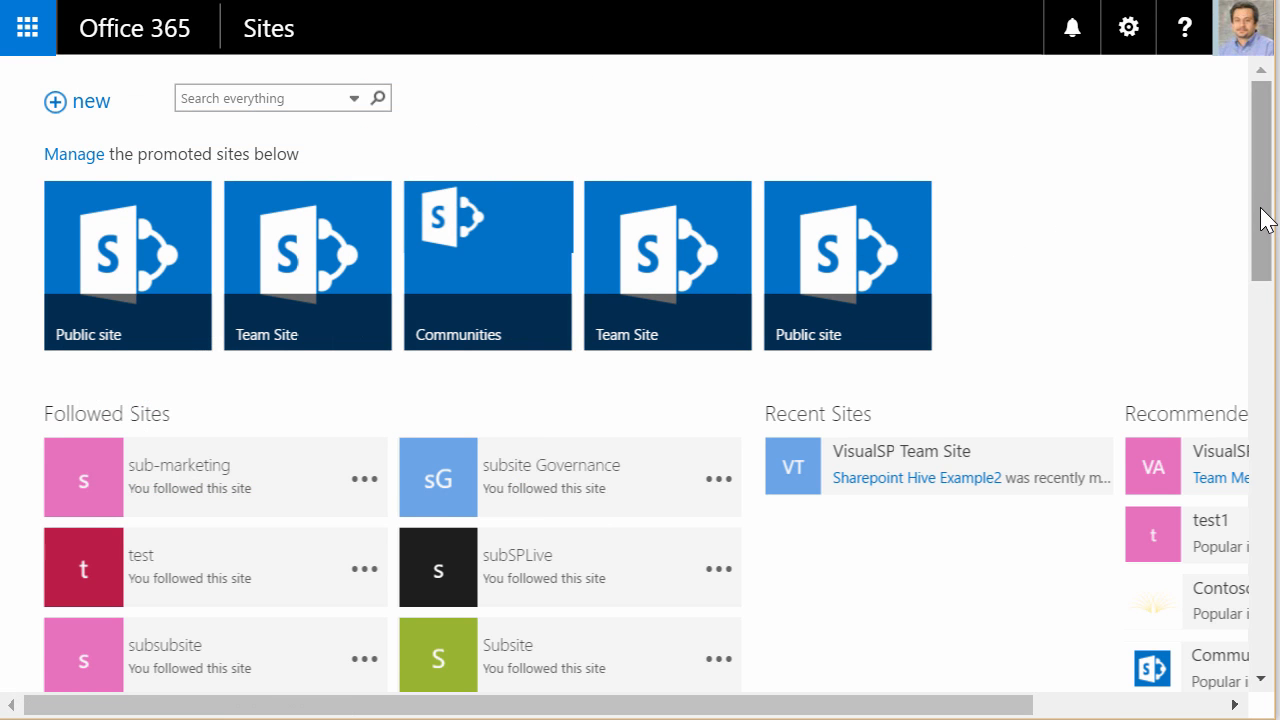
{"action": "mouse_move", "coordinate": [1125, 180]}
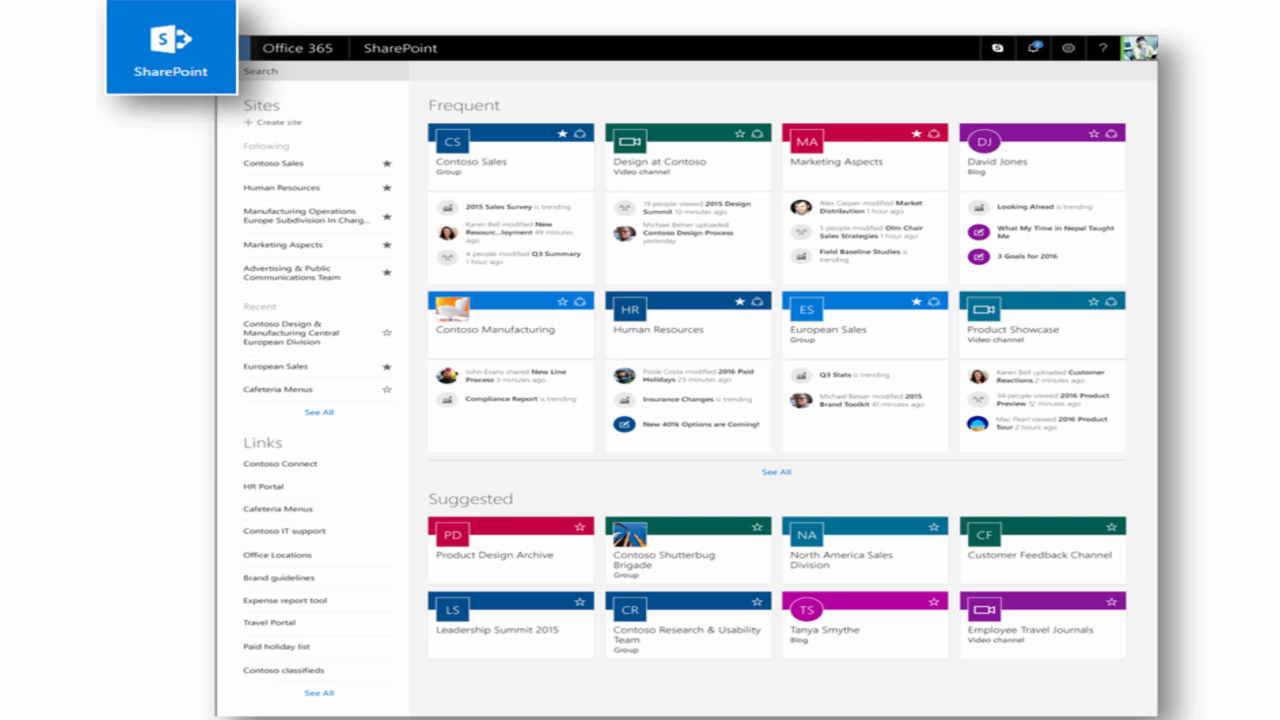
{"action": "mouse_move", "coordinate": [340, 117]}
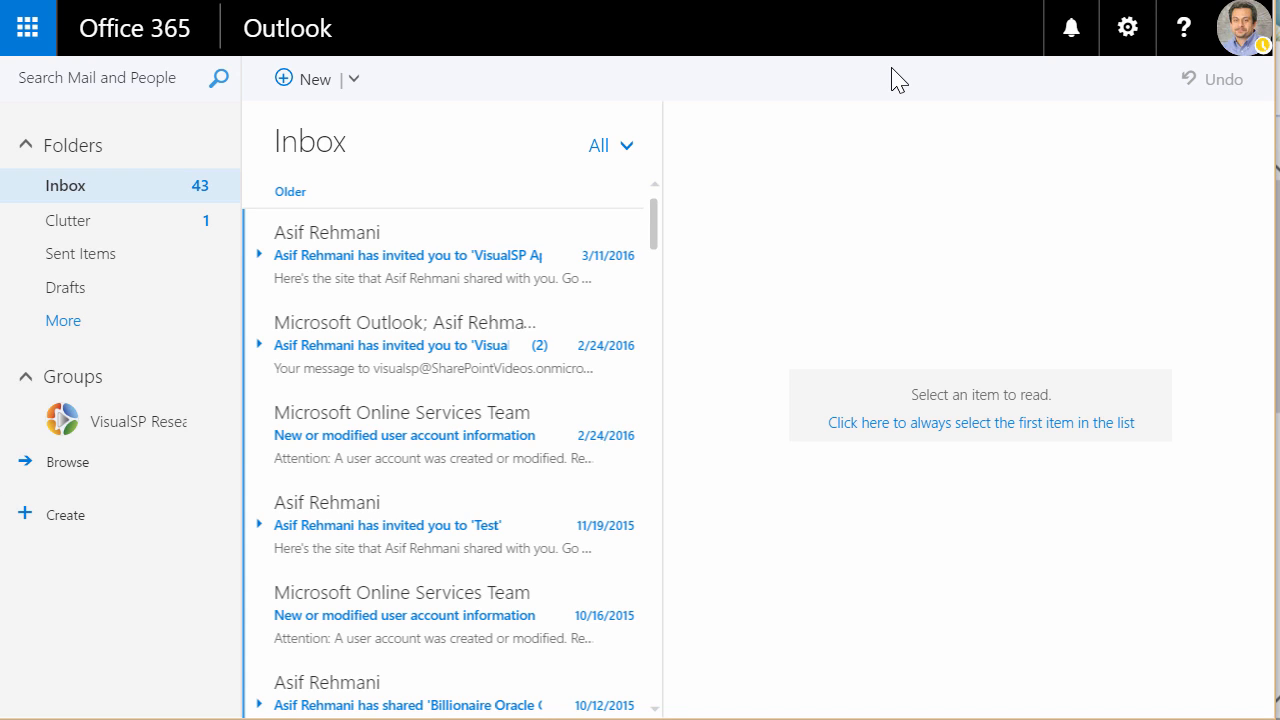
{"action": "mouse_move", "coordinate": [290, 365]}
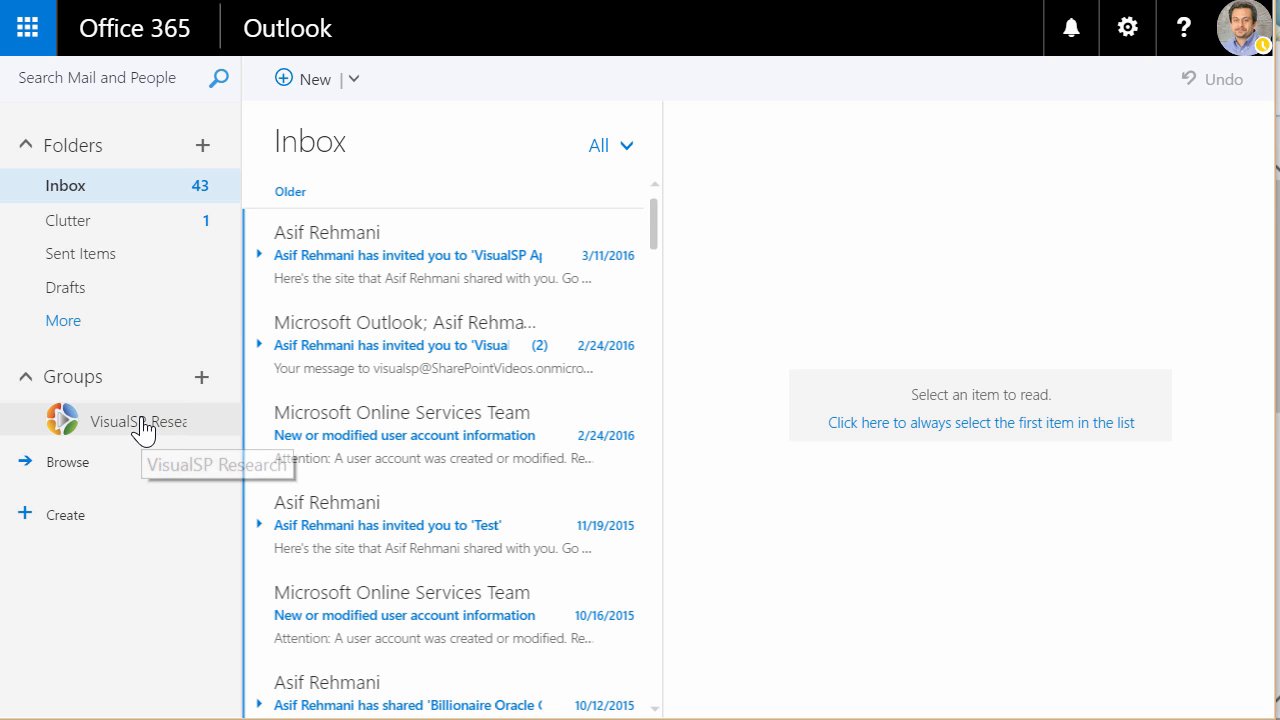
Open the VisualSP Research group from the Groups list in Outlook's left pane
{"action": "left_click", "coordinate": [138, 421]}
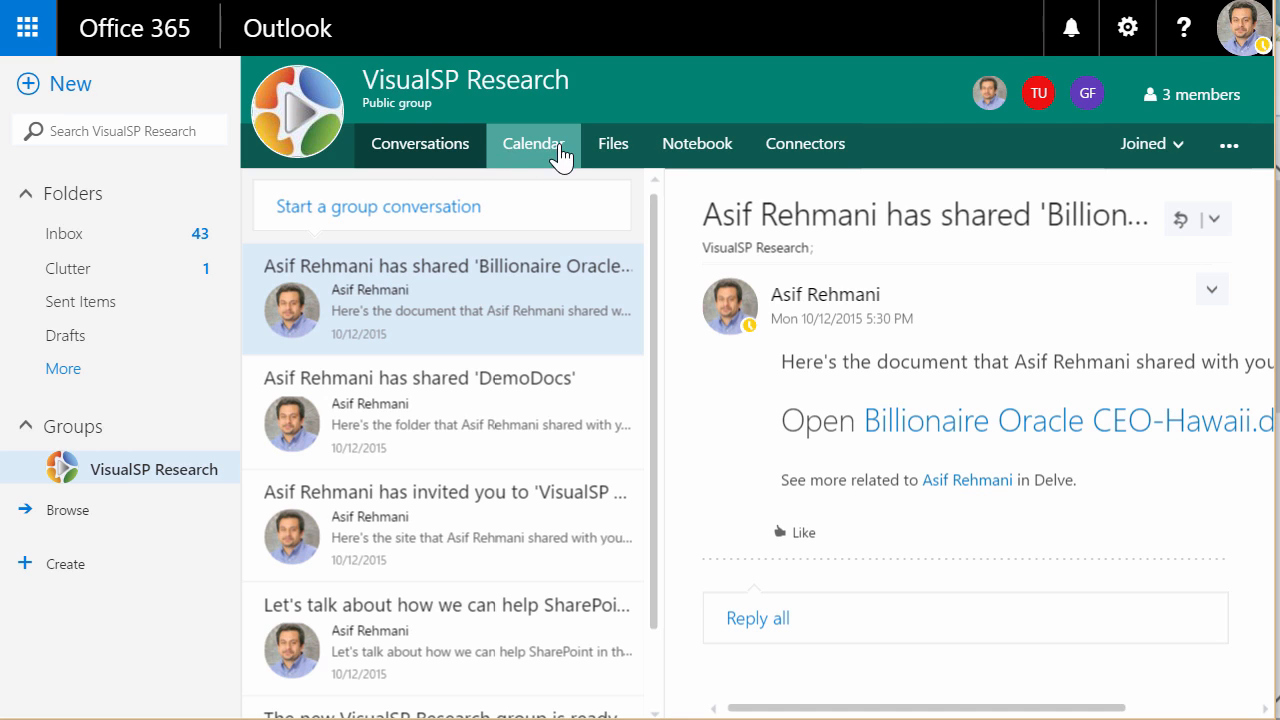
{"action": "mouse_move", "coordinate": [893, 125]}
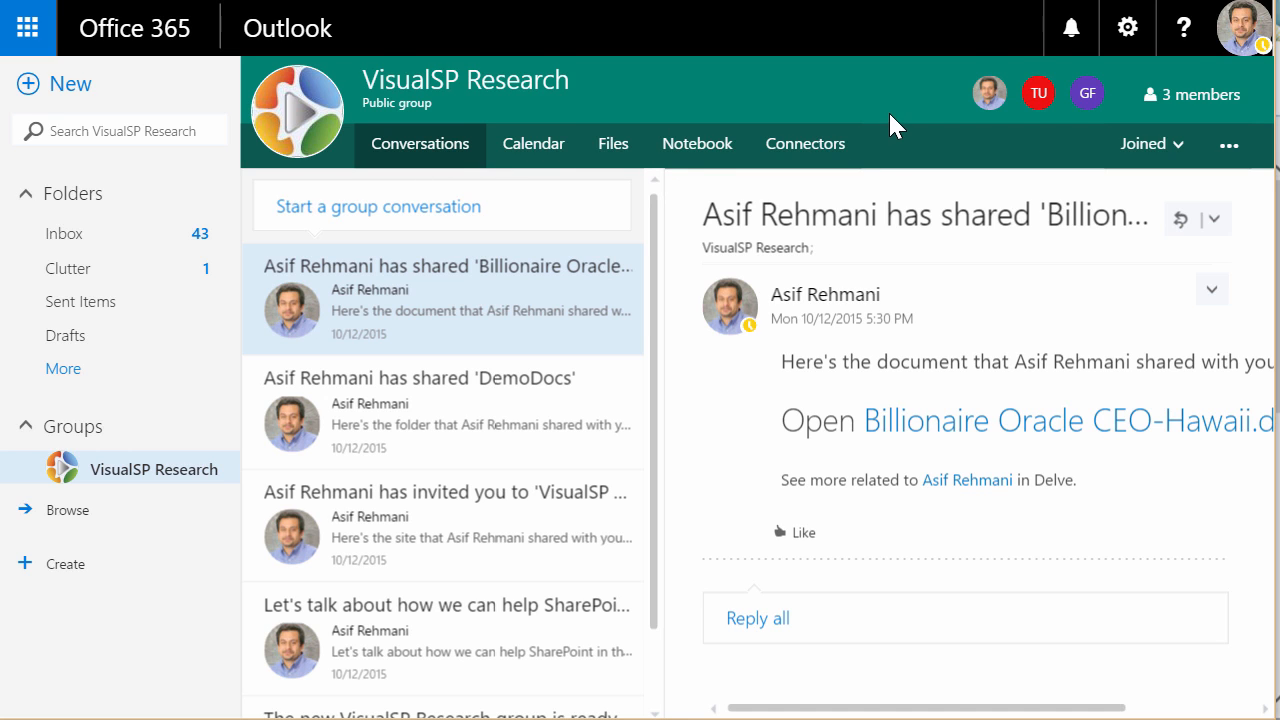
{"action": "mouse_move", "coordinate": [1105, 95]}
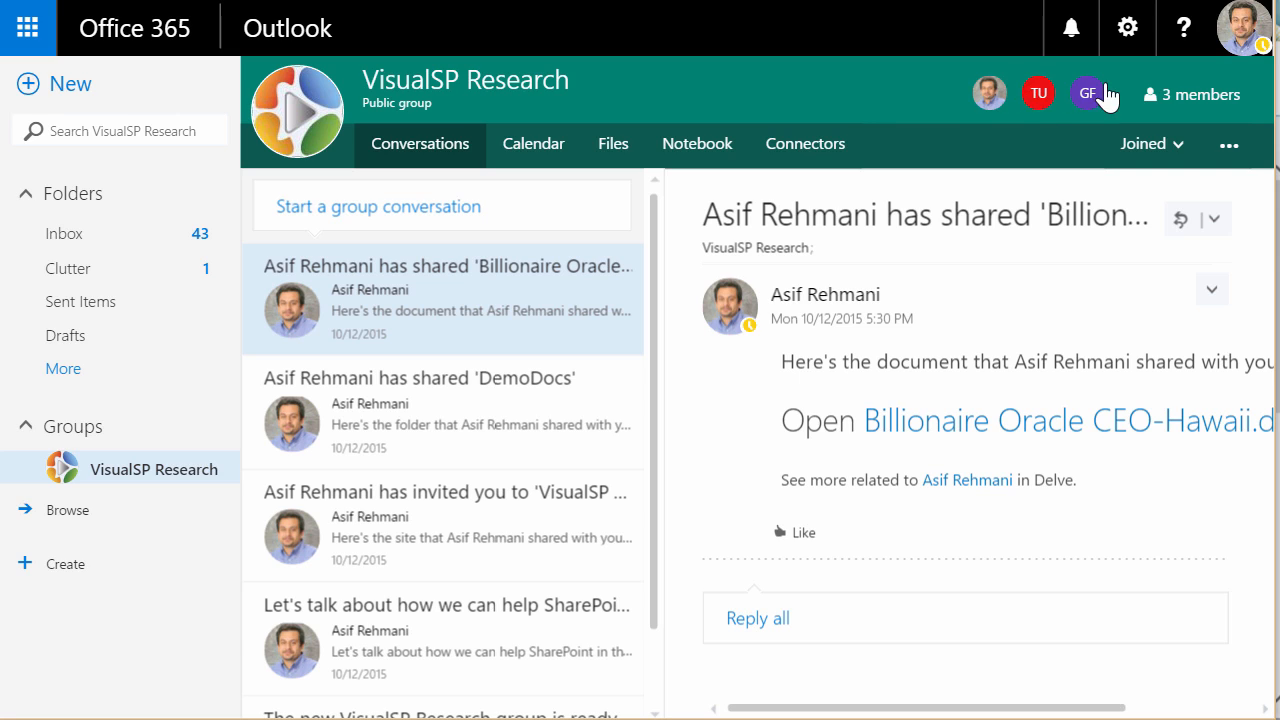
{"action": "mouse_move", "coordinate": [760, 136]}
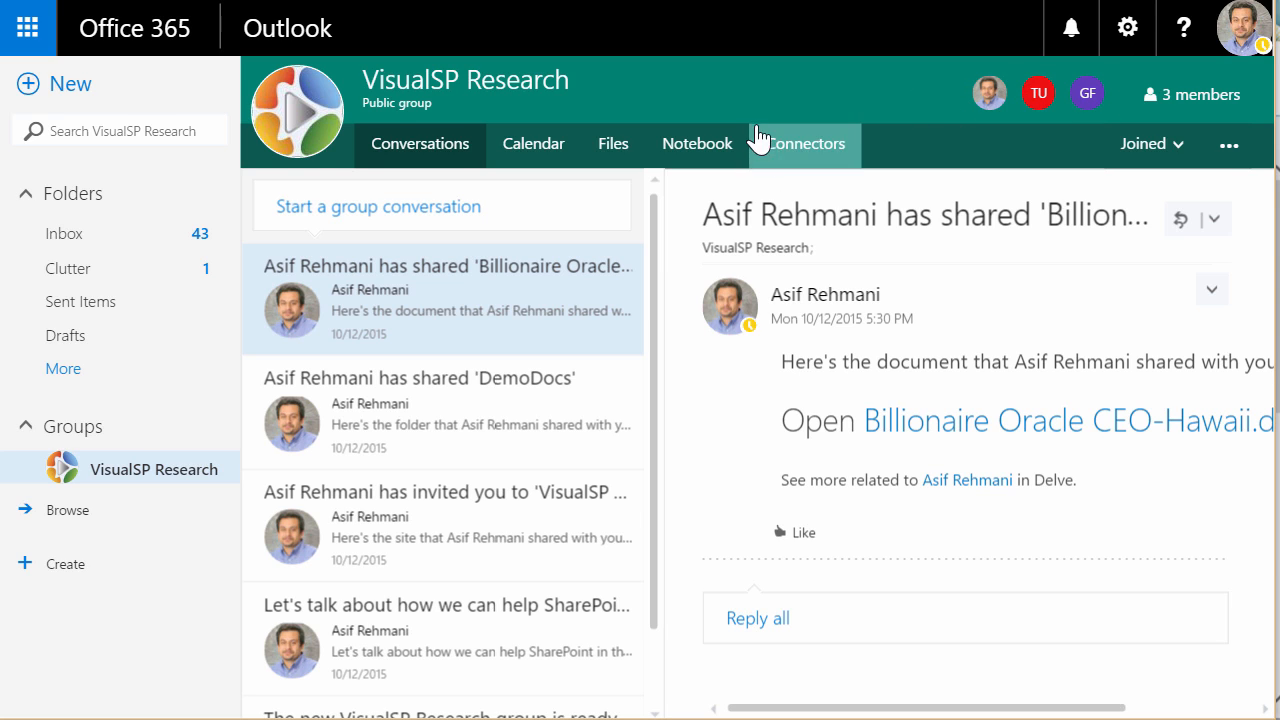
{"action": "mouse_move", "coordinate": [750, 105]}
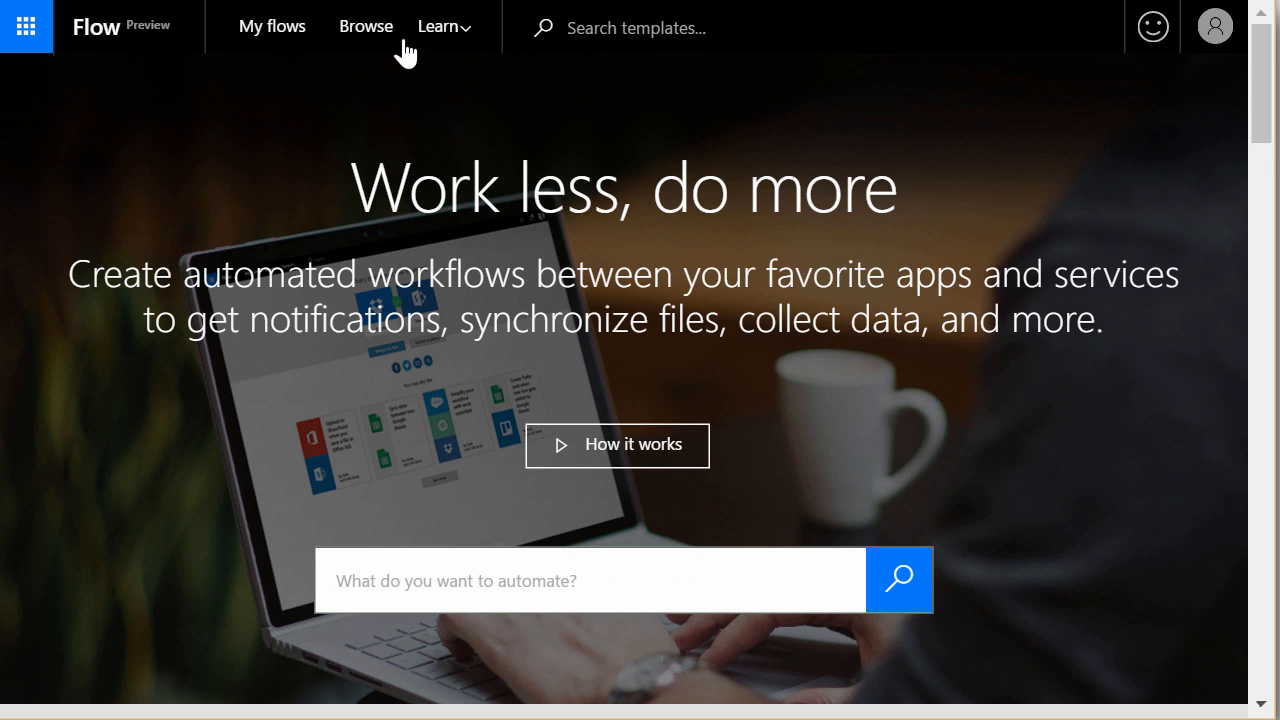
{"action": "mouse_move", "coordinate": [977, 189]}
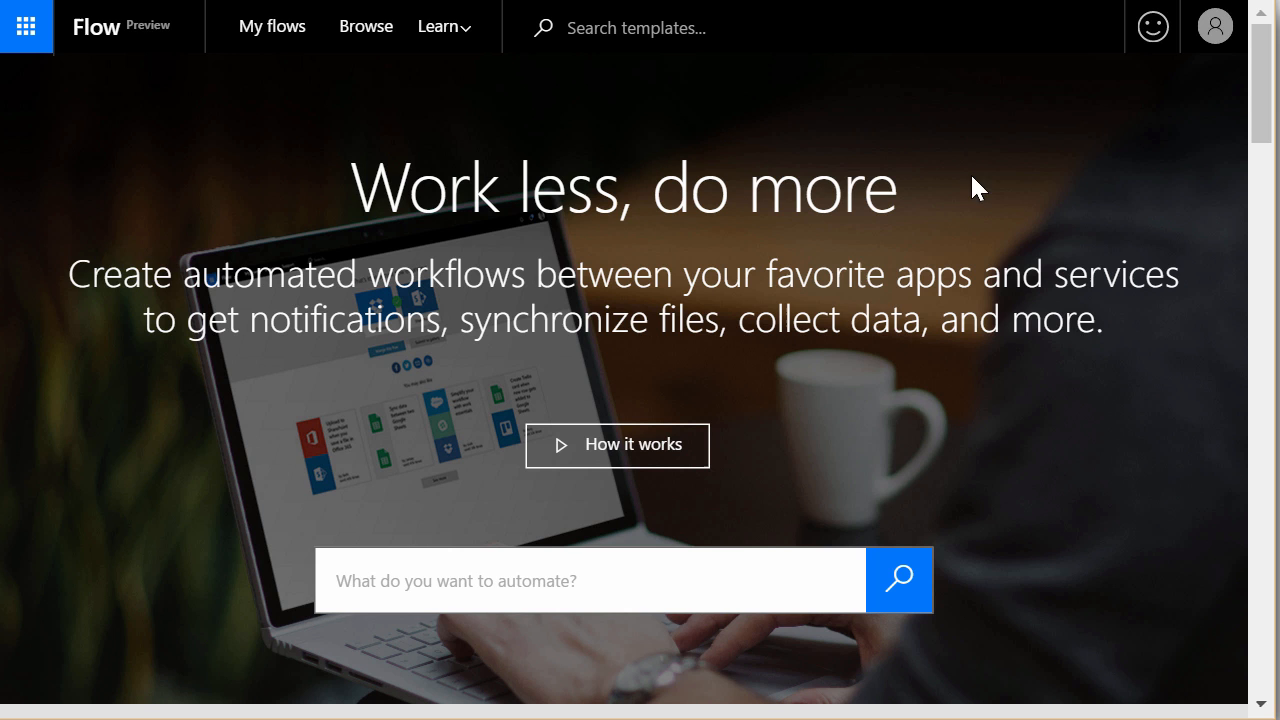
Scroll the Flow home page past 'Connect your favorite services' to 'Start with a template'
{"action": "scroll", "scroll_direction": "down", "scroll_amount": 3}
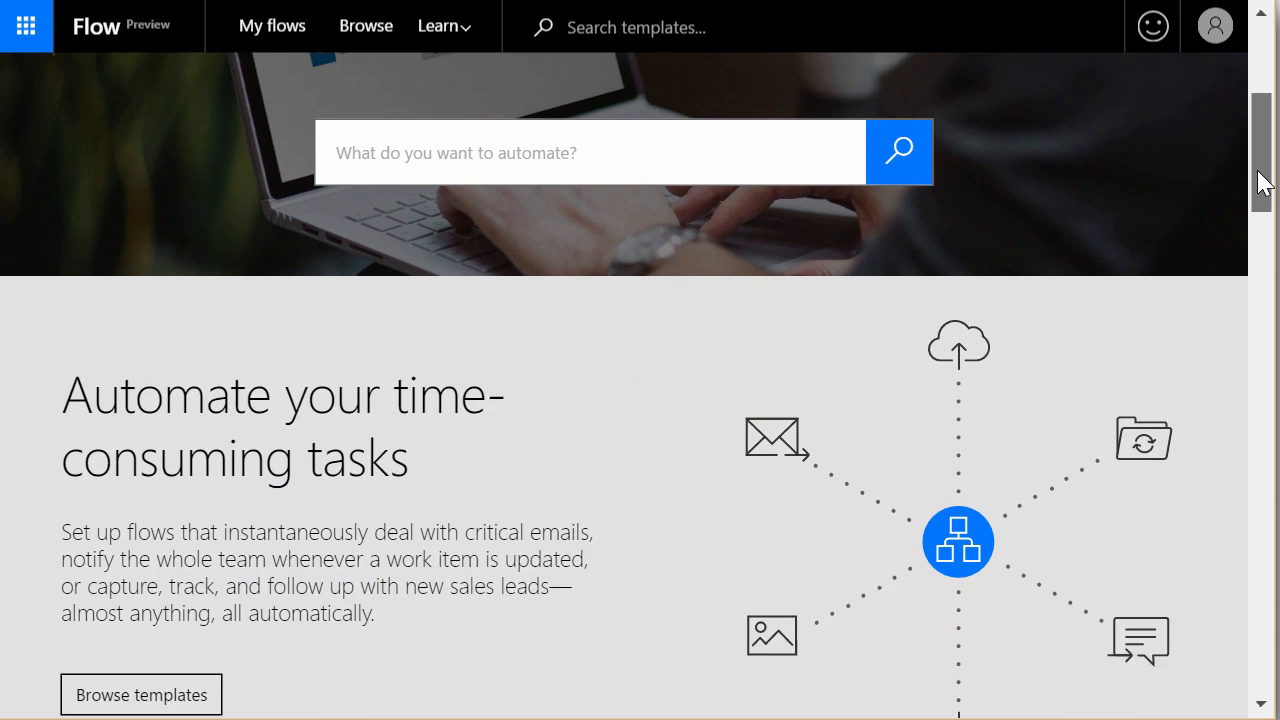
{"action": "scroll", "scroll_direction": "down", "scroll_amount": 3}
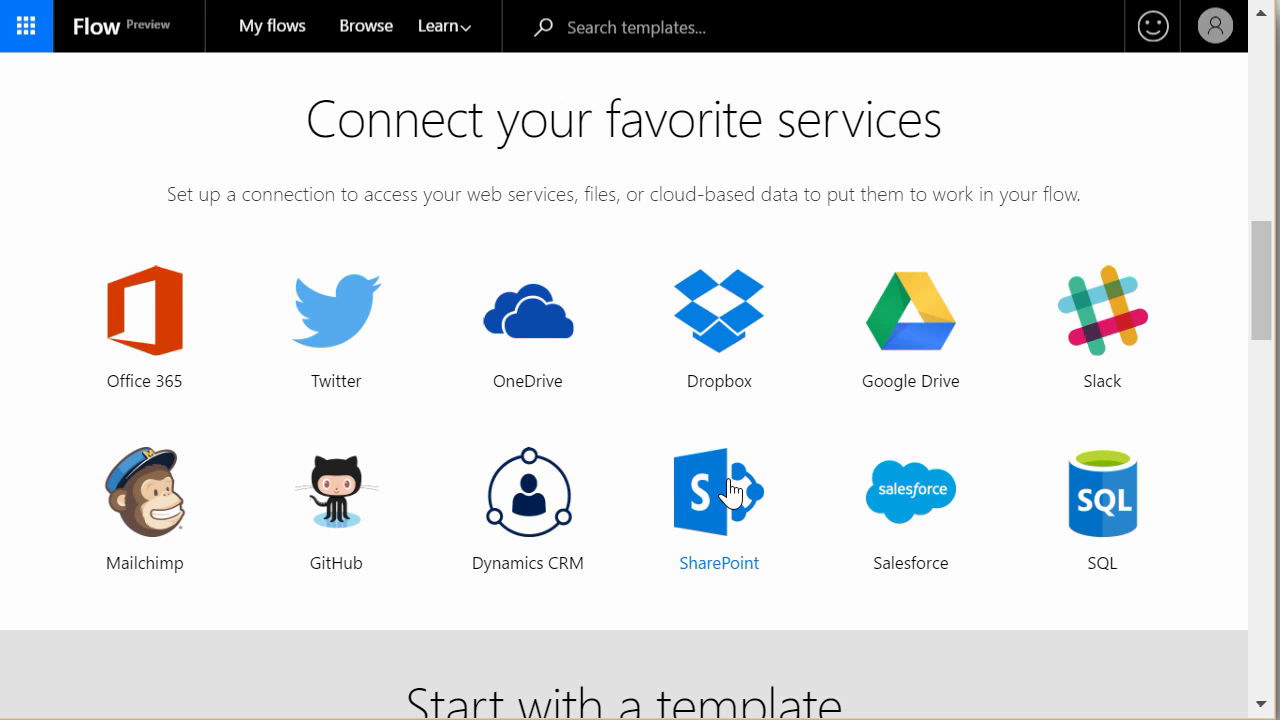
{"action": "mouse_move", "coordinate": [1261, 280]}
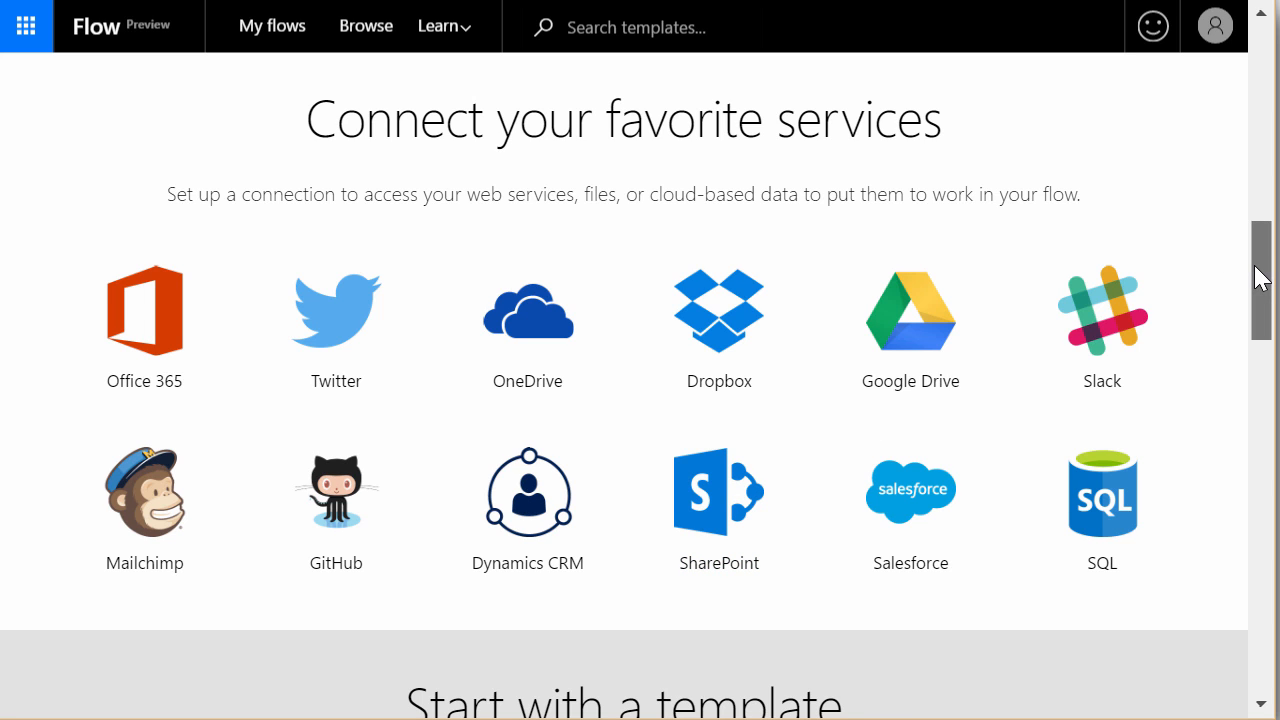
{"action": "scroll", "scroll_direction": "down", "scroll_amount": 3}
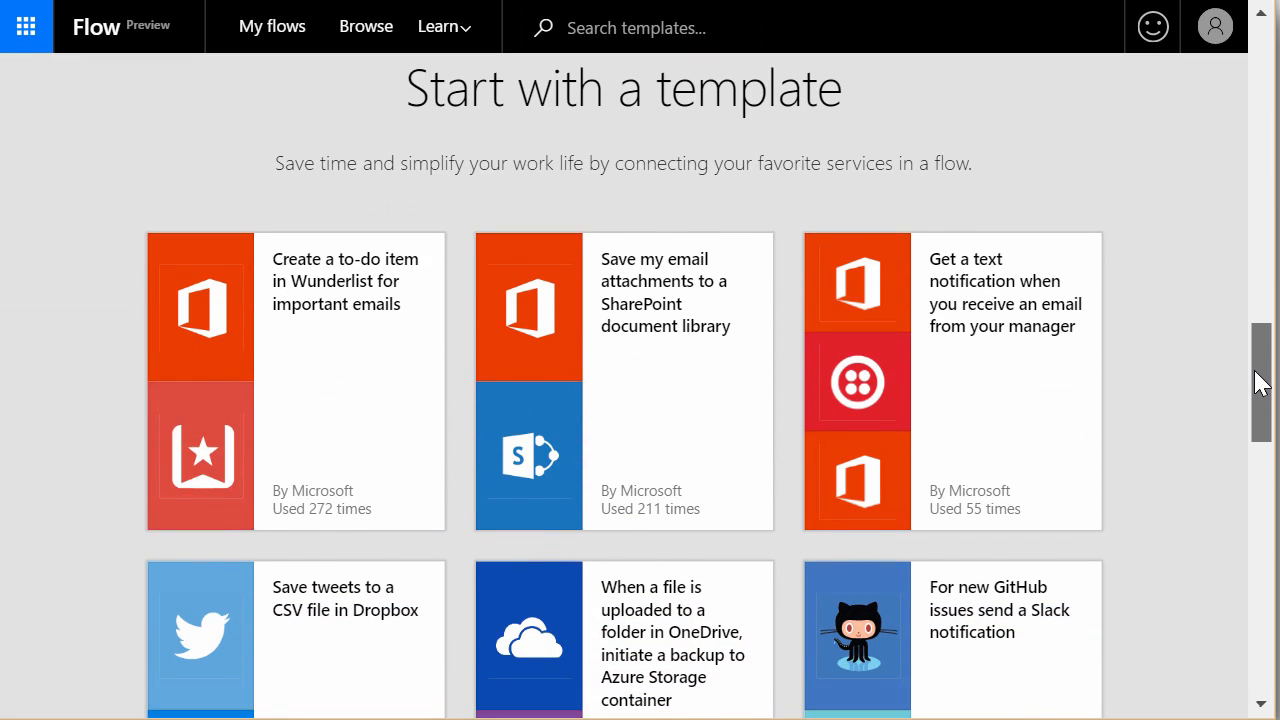
{"action": "scroll", "scroll_direction": "down", "scroll_amount": 3}
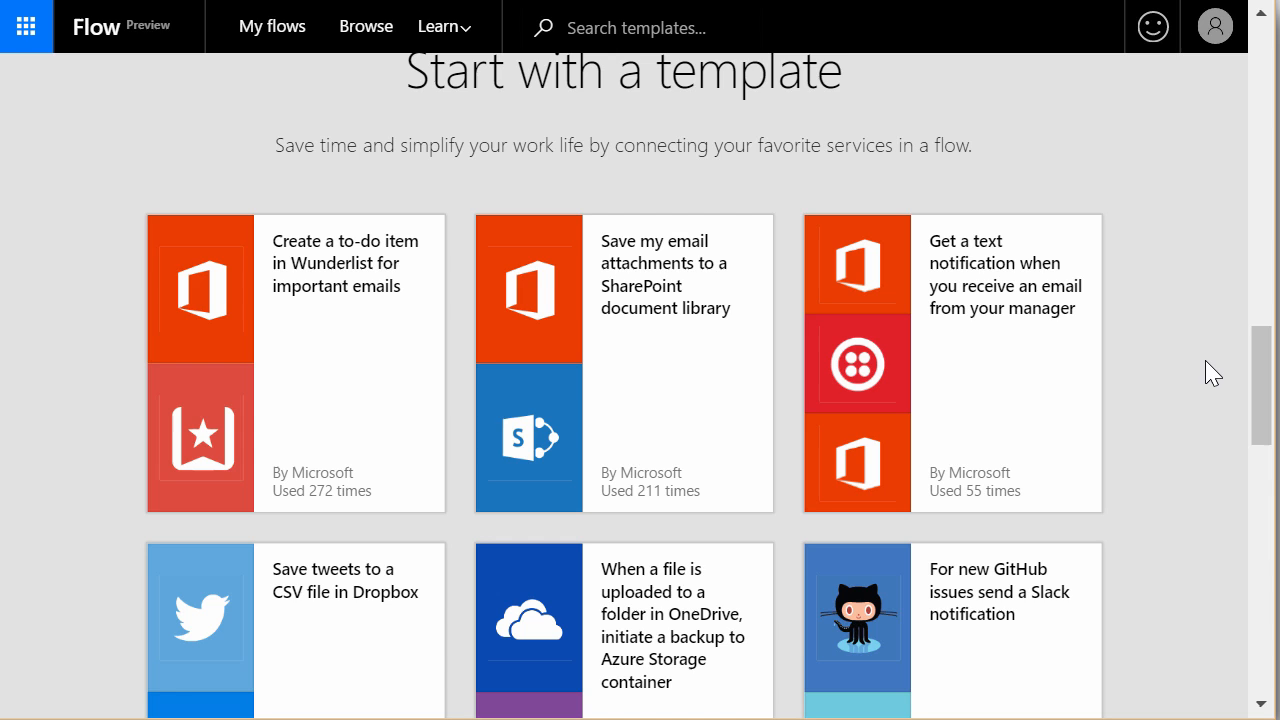
{"action": "mouse_move", "coordinate": [1262, 367]}
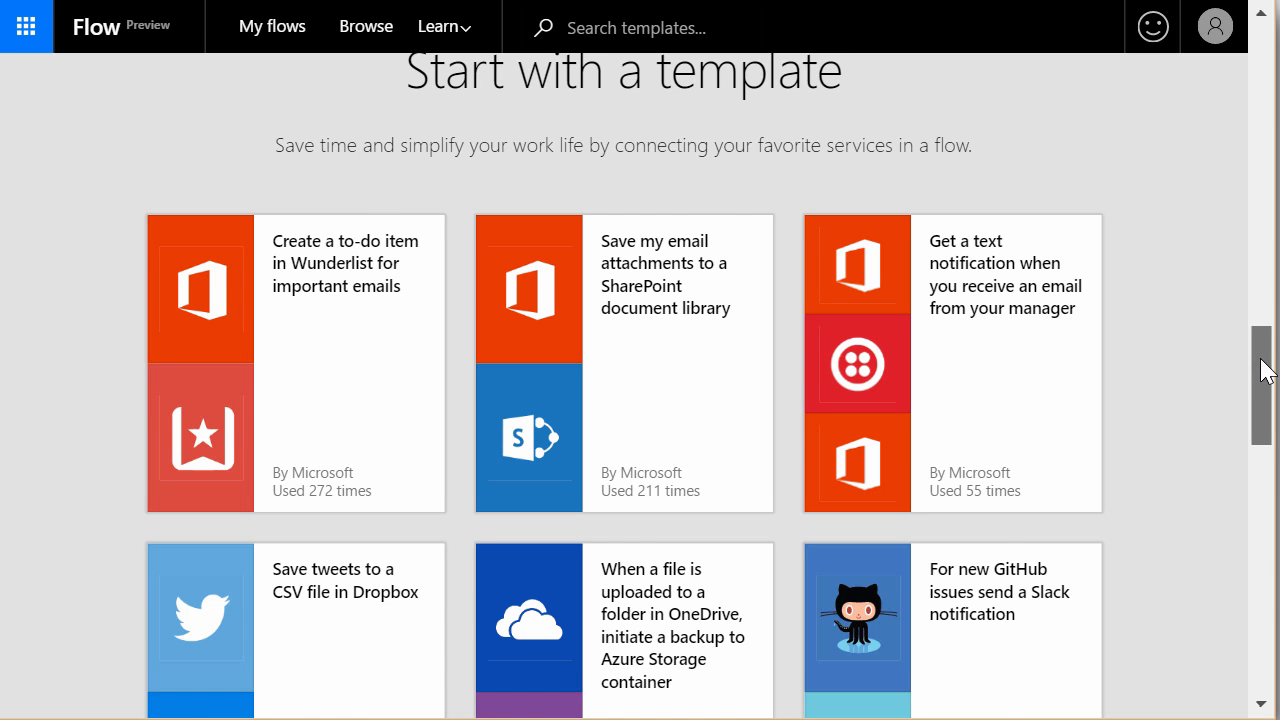
{"action": "scroll", "scroll_direction": "down", "scroll_amount": 3}
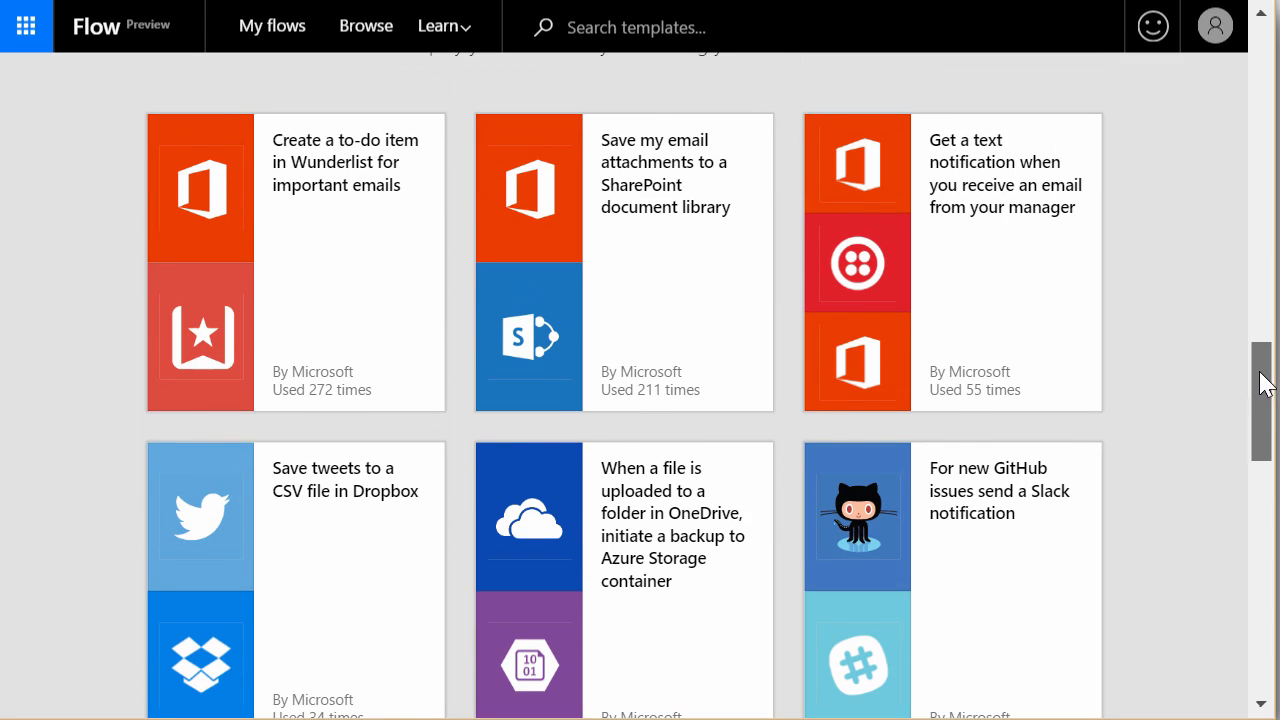
{"action": "mouse_move", "coordinate": [670, 190]}
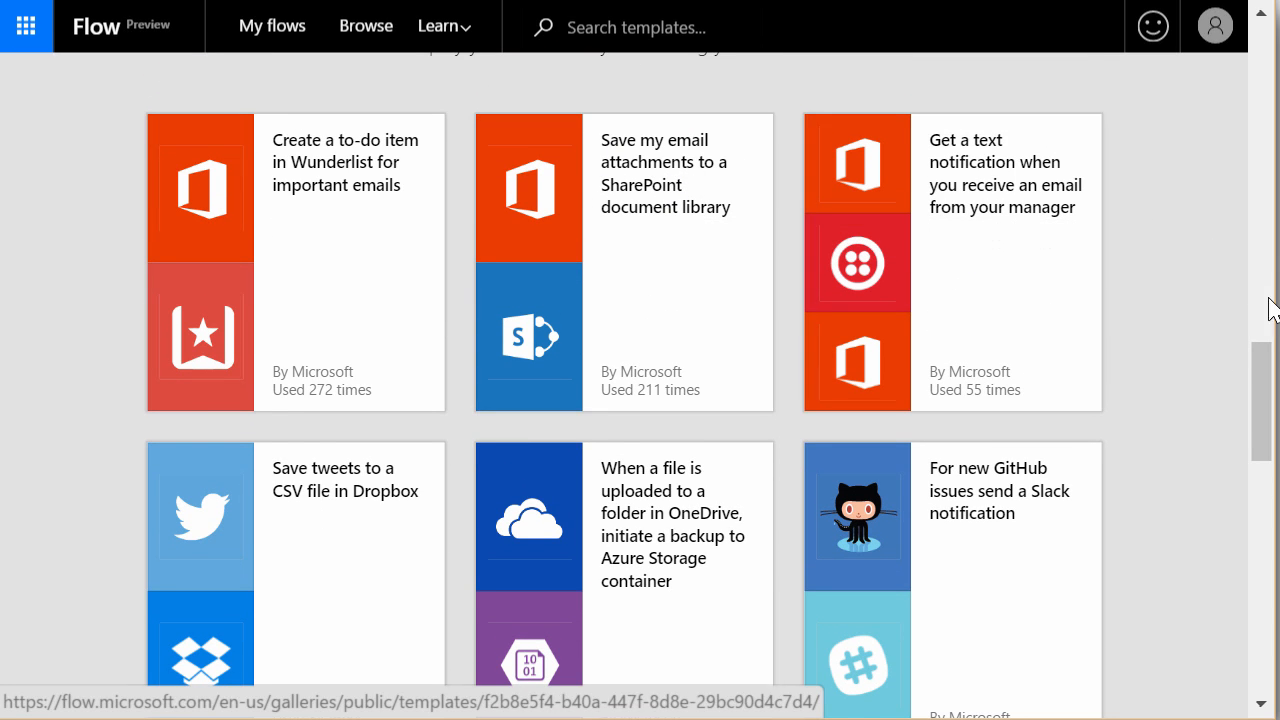
{"action": "scroll", "scroll_direction": "down", "scroll_amount": 3}
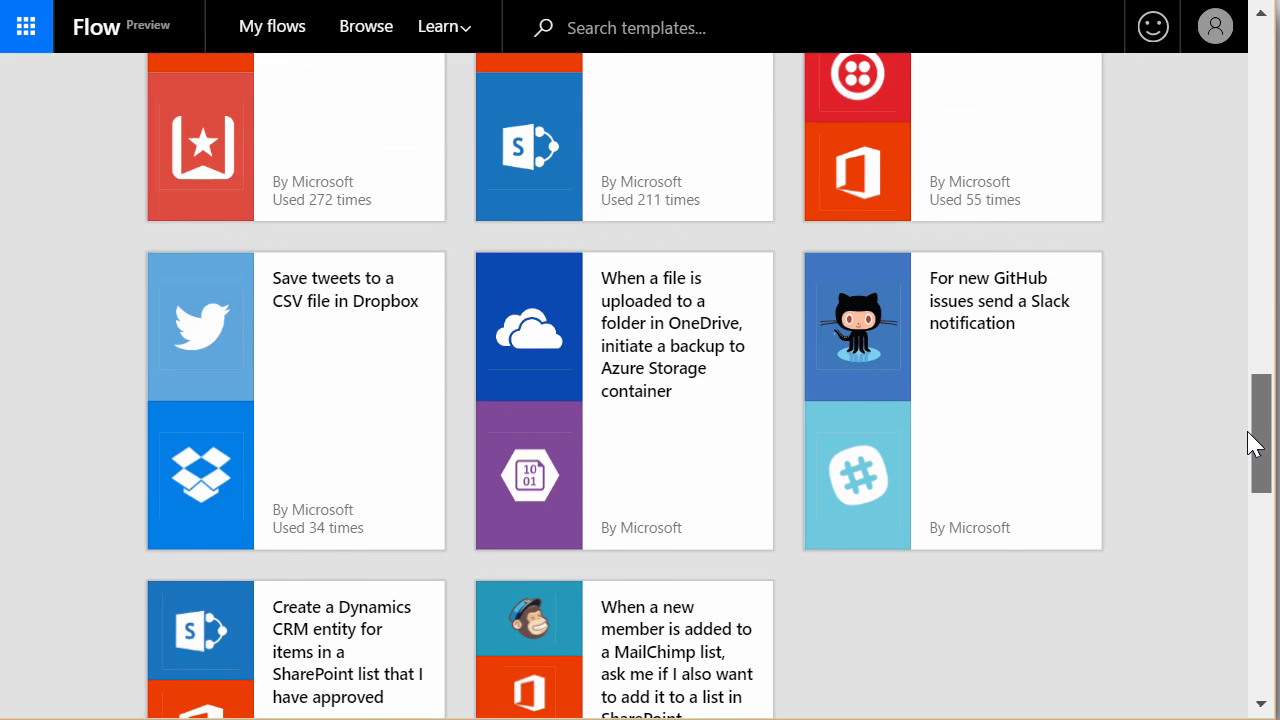
{"action": "scroll", "scroll_direction": "up", "scroll_amount": 3}
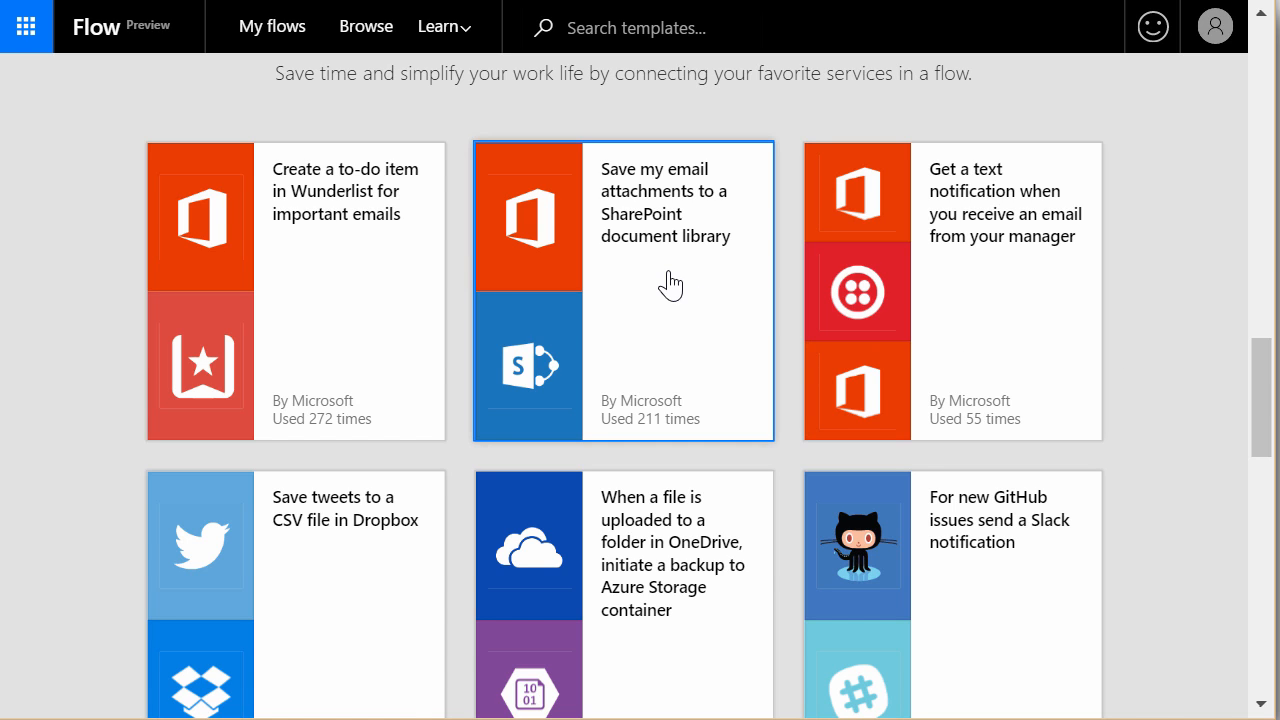
Create a flow from the 'Save my email attachments to a SharePoint document library' template
{"action": "left_click", "coordinate": [622, 290]}
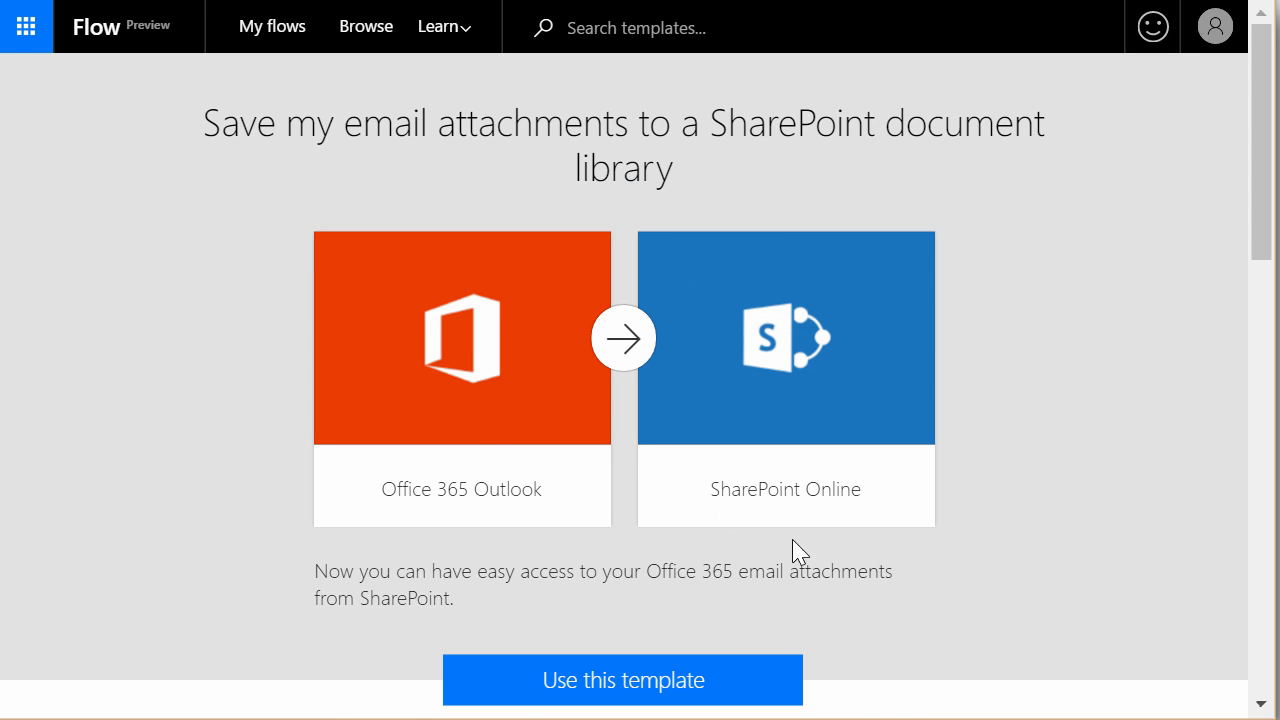
{"action": "left_click", "coordinate": [622, 679]}
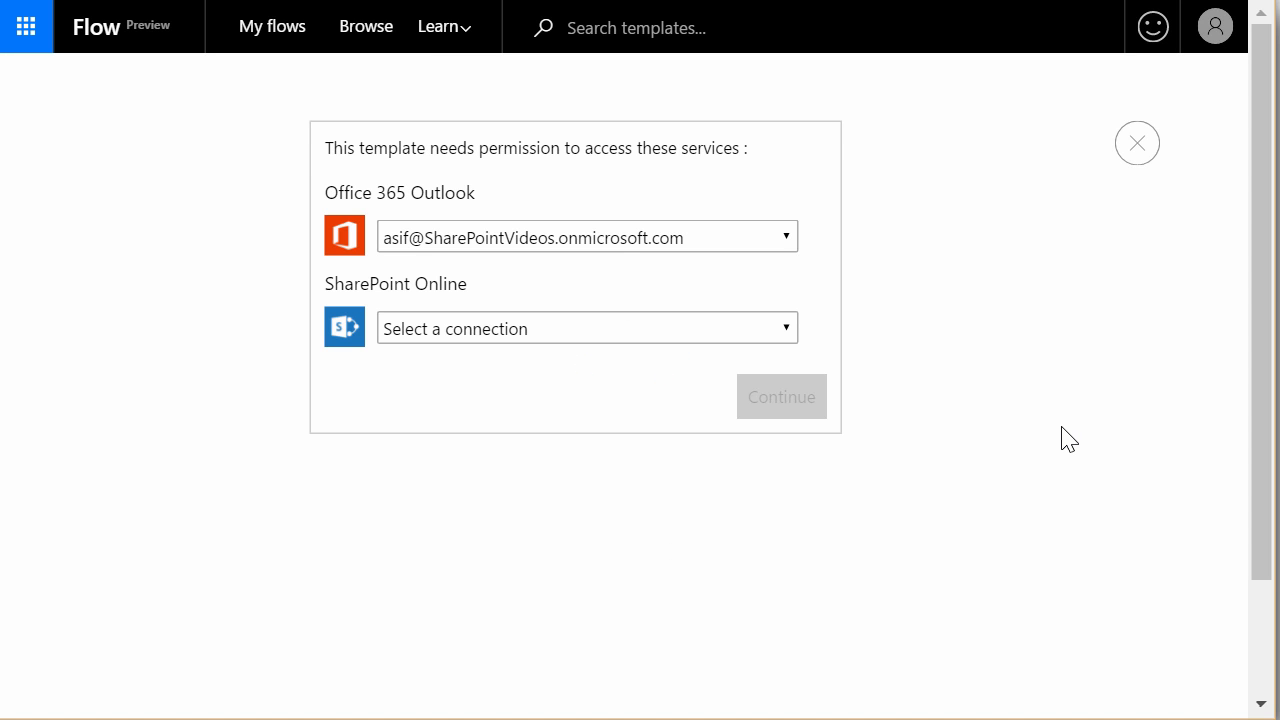
{"action": "left_click", "coordinate": [781, 396]}
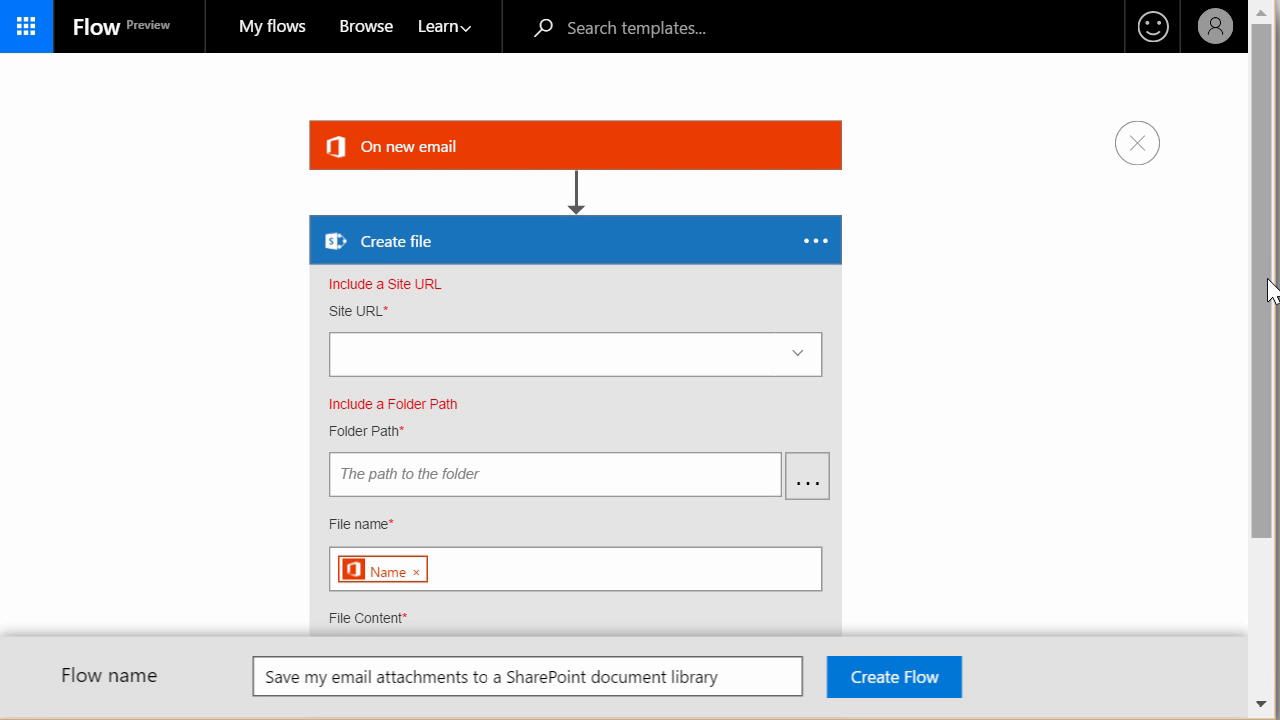
{"action": "scroll", "scroll_direction": "down", "scroll_amount": 3}
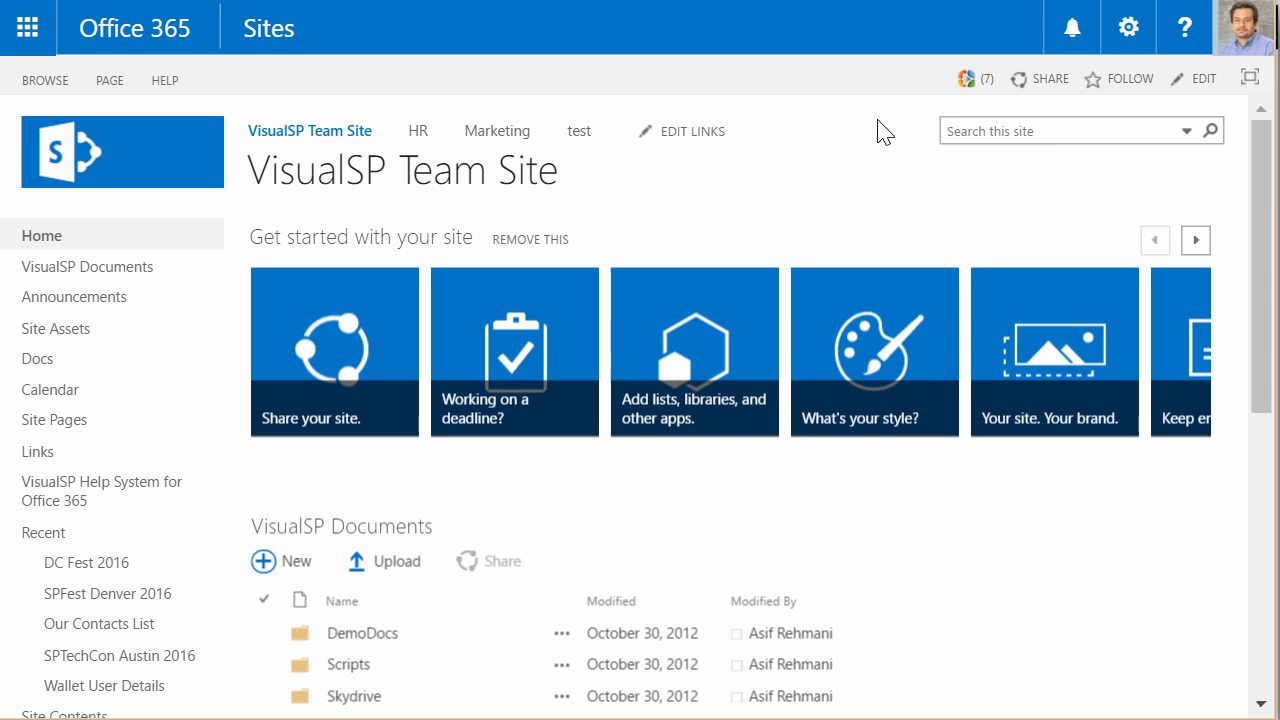
{"action": "mouse_move", "coordinate": [1270, 200]}
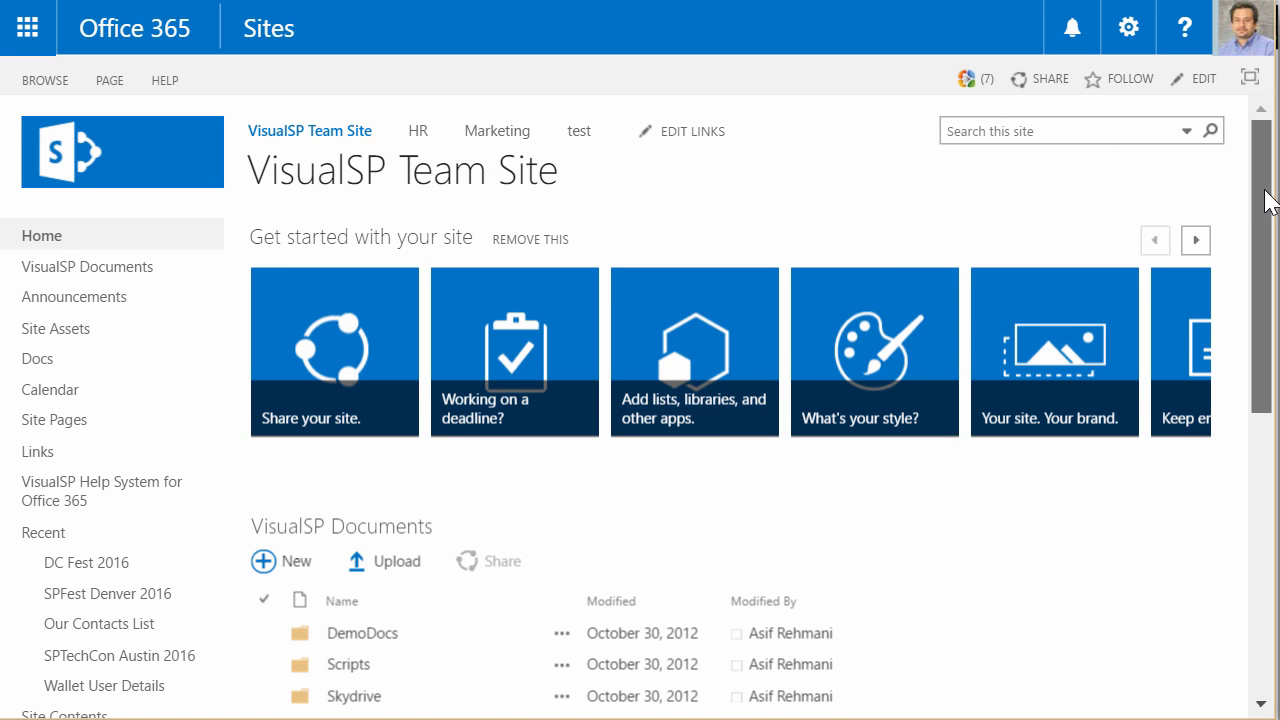